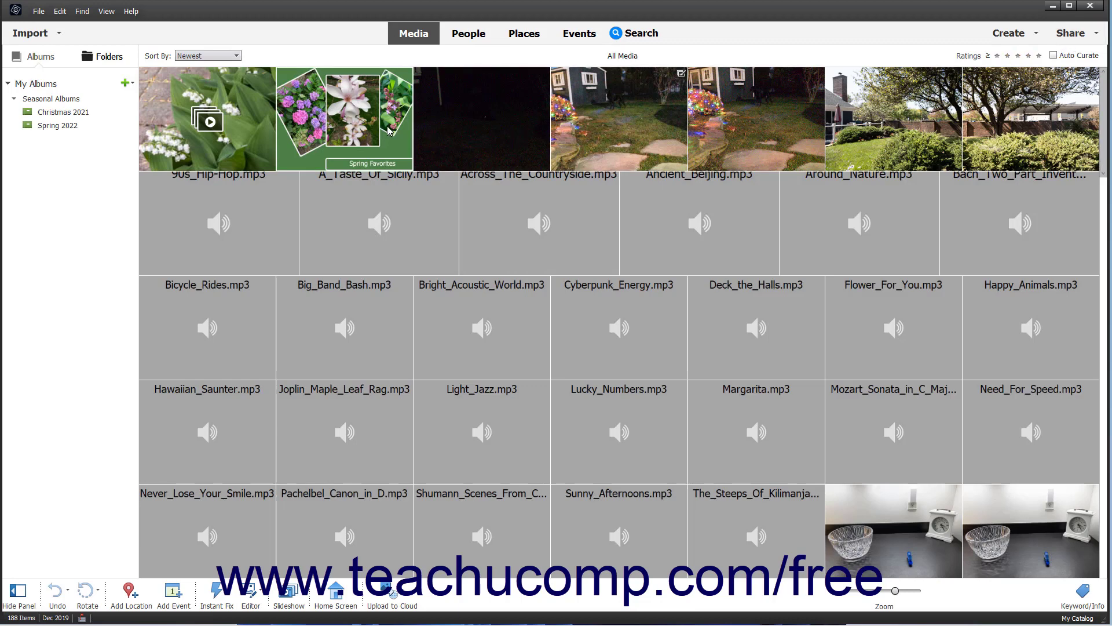
Select the Spring Favorites slideshow thumbnail in the media grid
{"action": "left_click", "coordinate": [344, 118]}
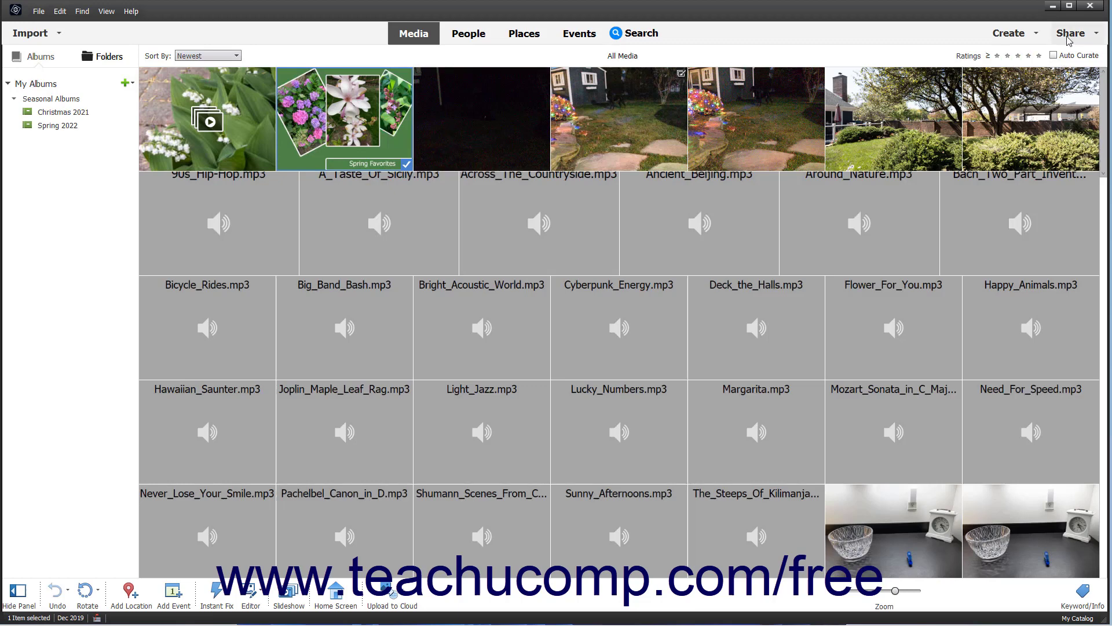
Show Share options for Spring Favorites: Email, Flickr, Twitter, Vimeo, YouTube, Facebook, PDF Slideshow
{"action": "left_click", "coordinate": [1070, 32]}
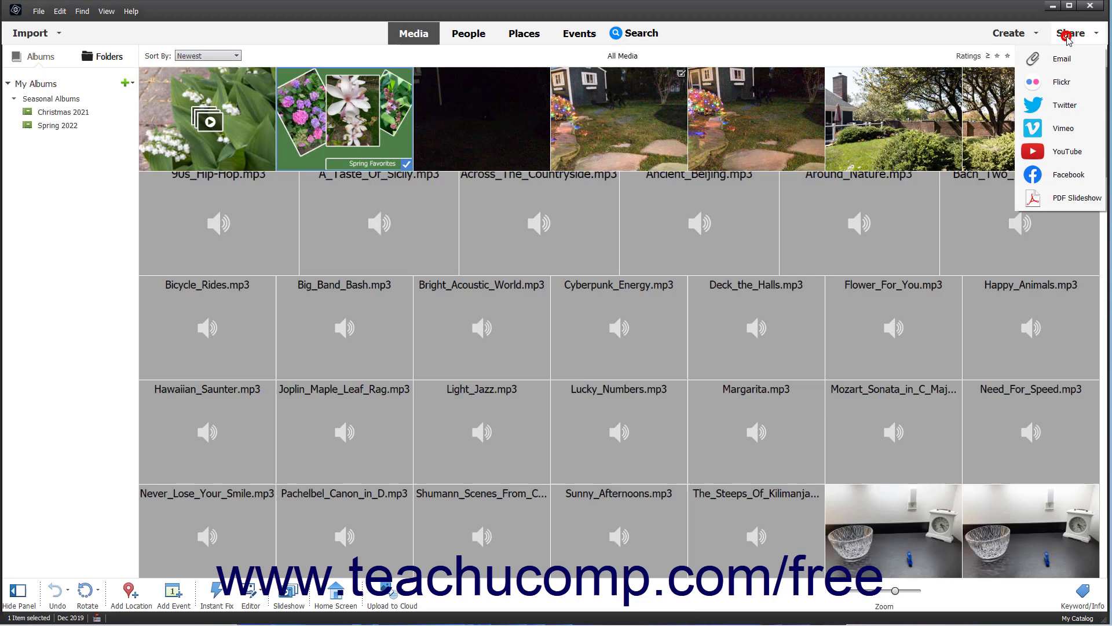
{"action": "mouse_move", "coordinate": [1070, 40]}
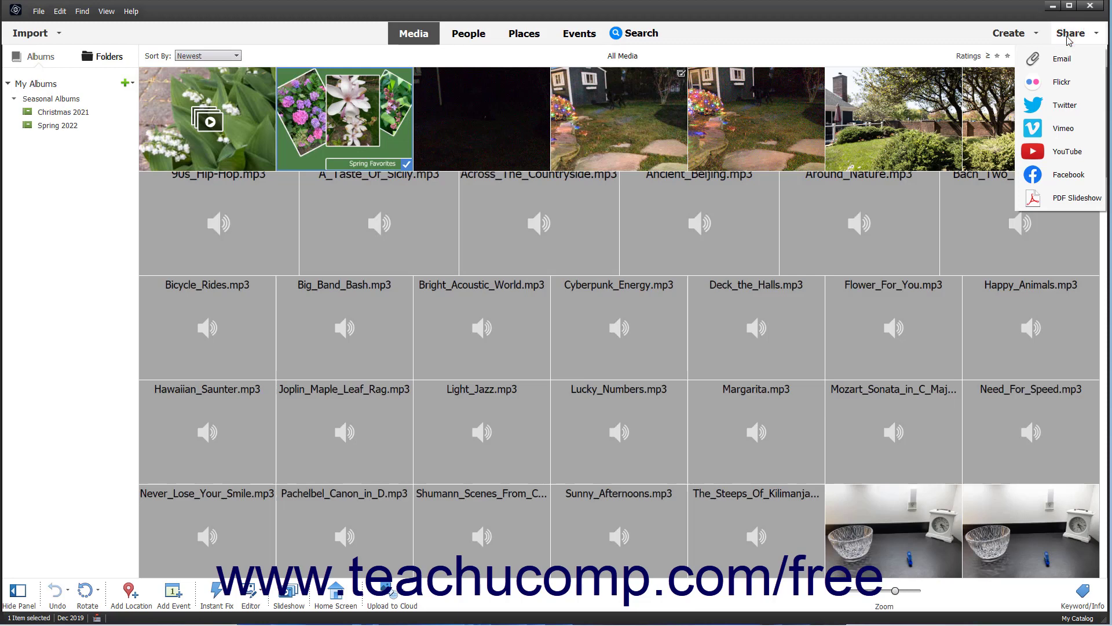
{"action": "mouse_move", "coordinate": [1061, 81]}
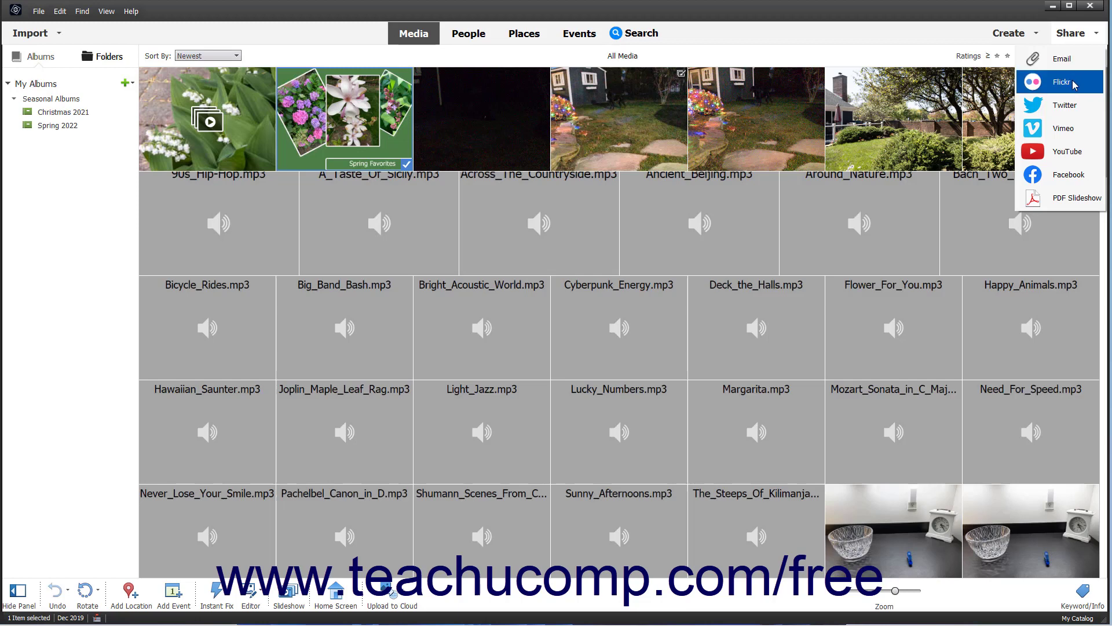
{"action": "mouse_move", "coordinate": [1063, 129]}
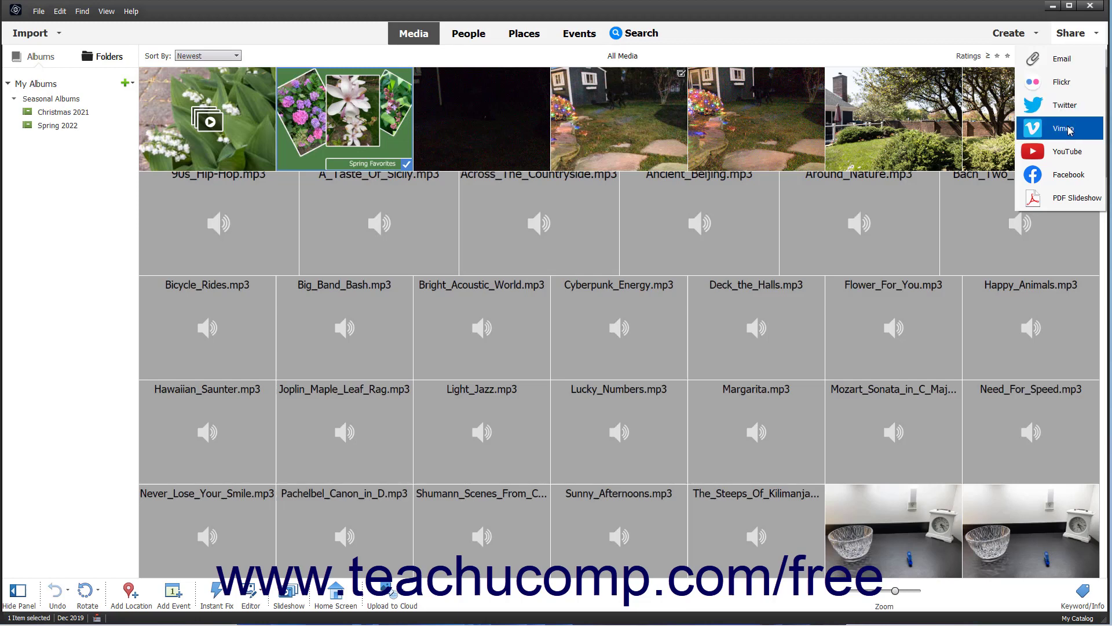
{"action": "mouse_move", "coordinate": [1067, 174]}
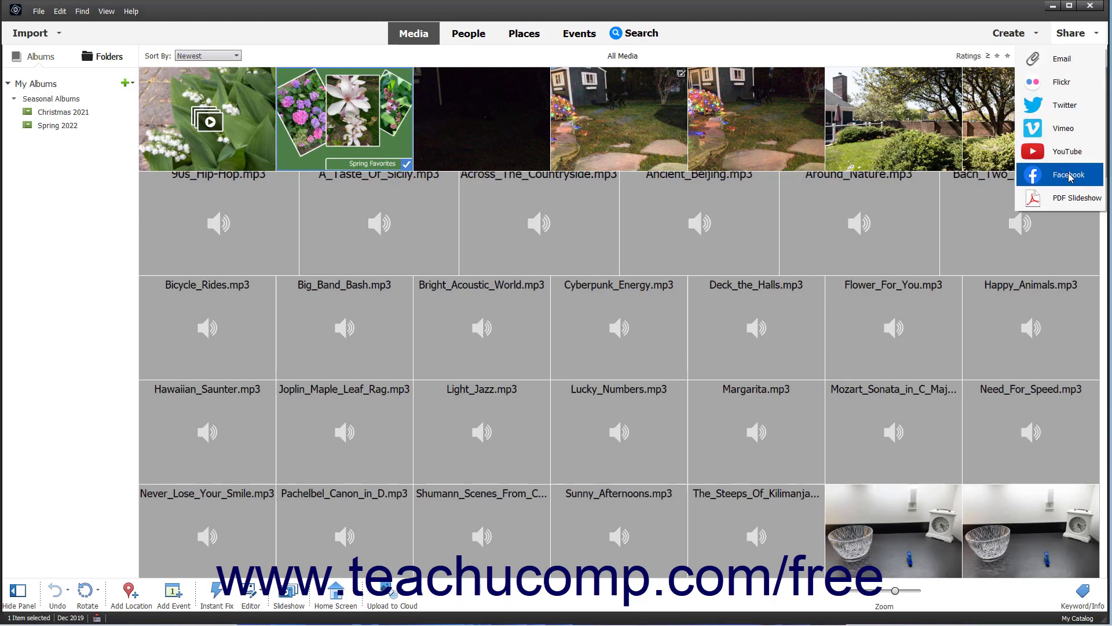
{"action": "mouse_move", "coordinate": [1069, 198]}
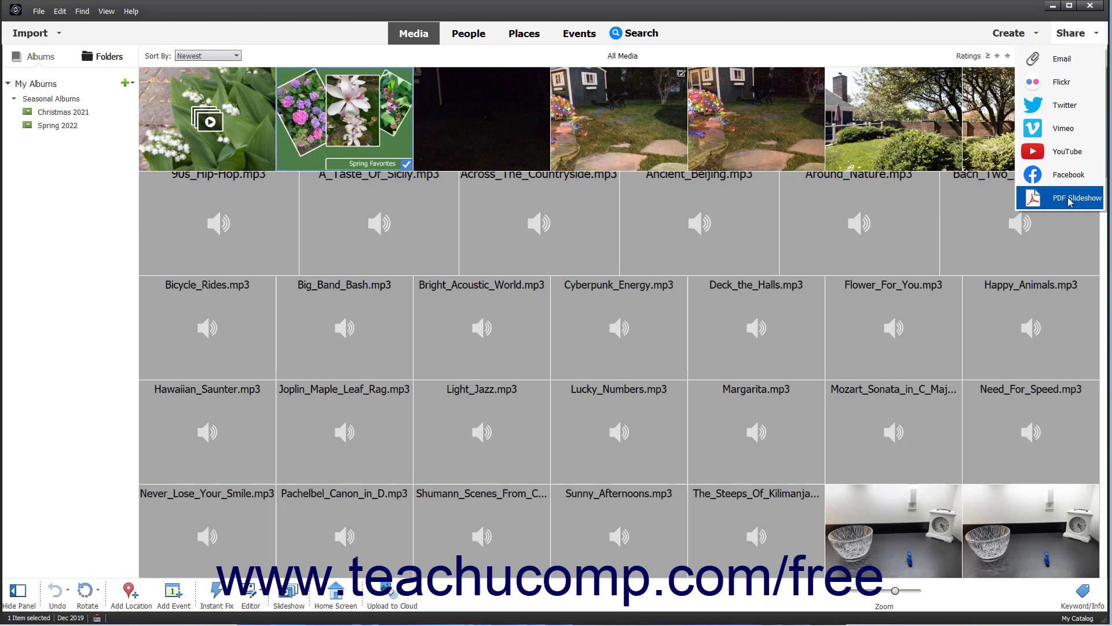
{"action": "mouse_move", "coordinate": [1060, 81]}
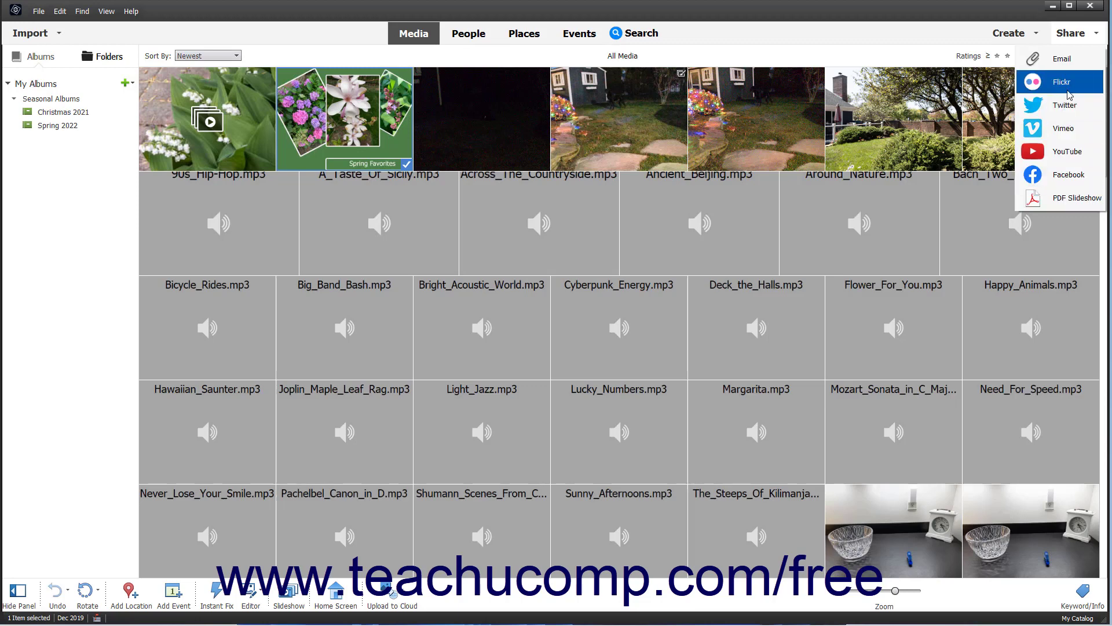
{"action": "mouse_move", "coordinate": [1062, 58]}
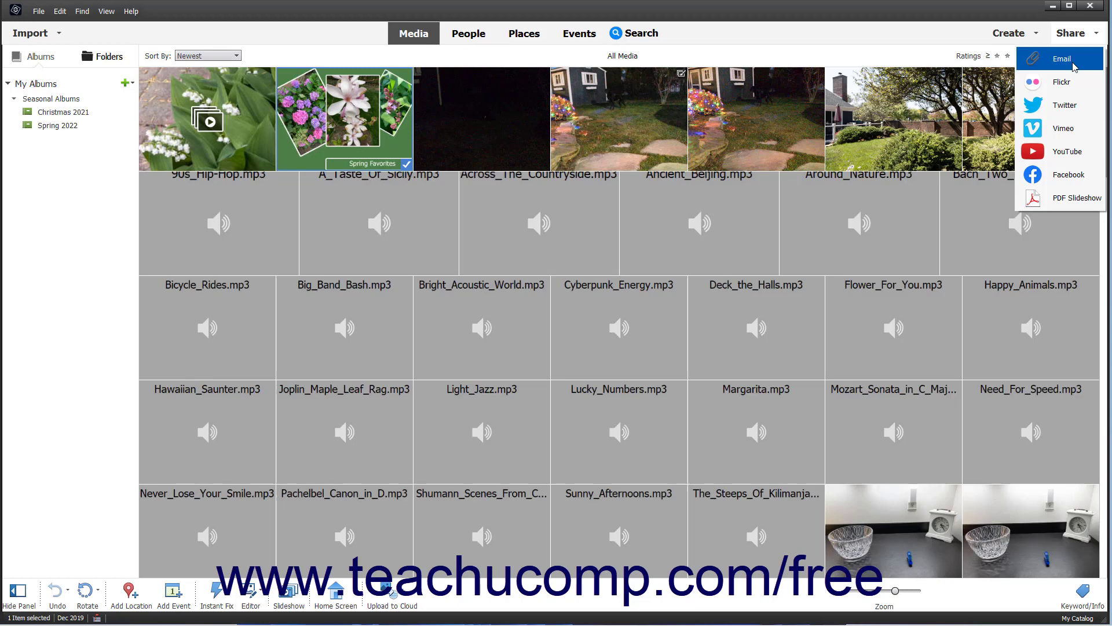
{"action": "mouse_move", "coordinate": [1061, 82]}
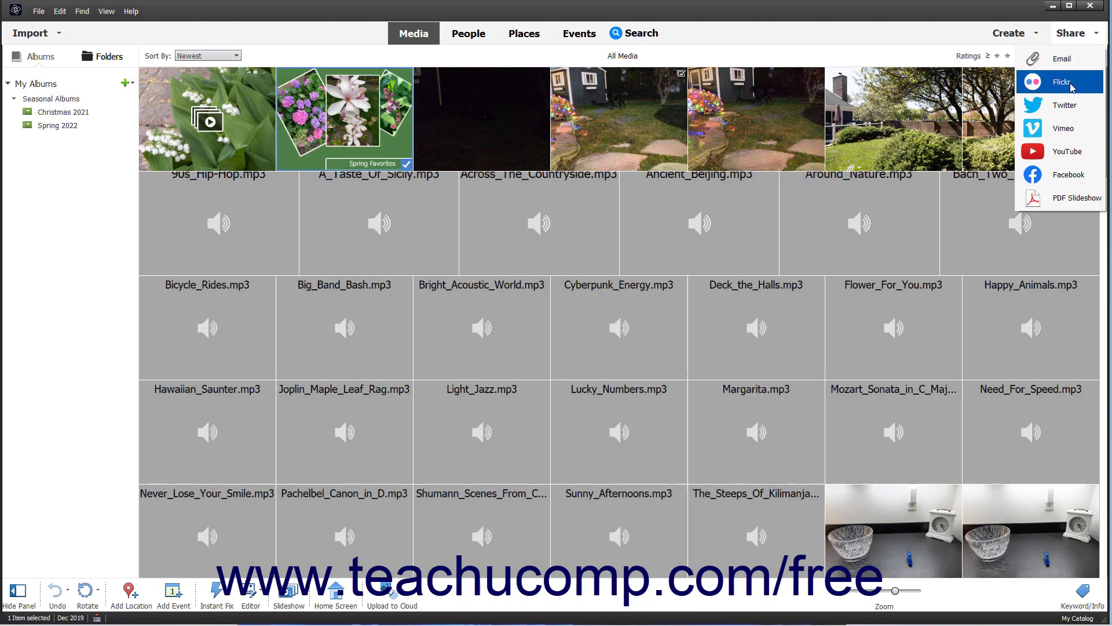